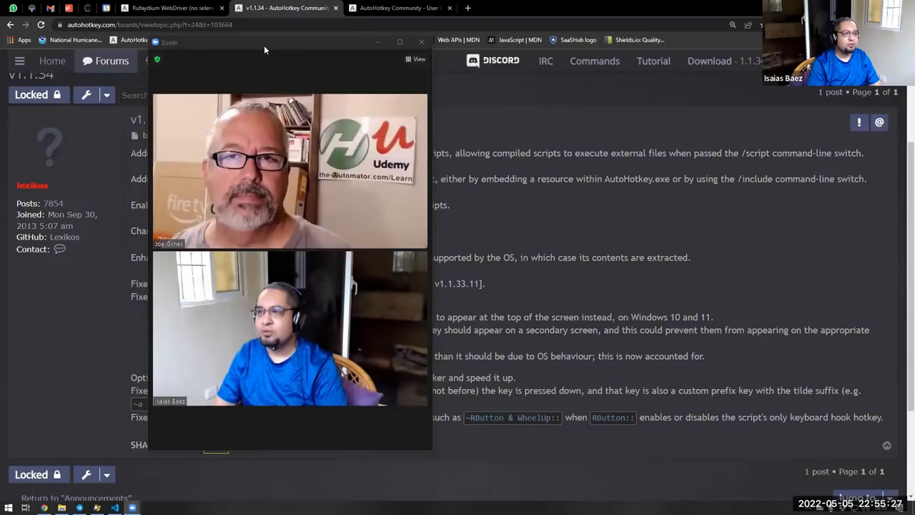
pyautogui.moveTo(344, 256)
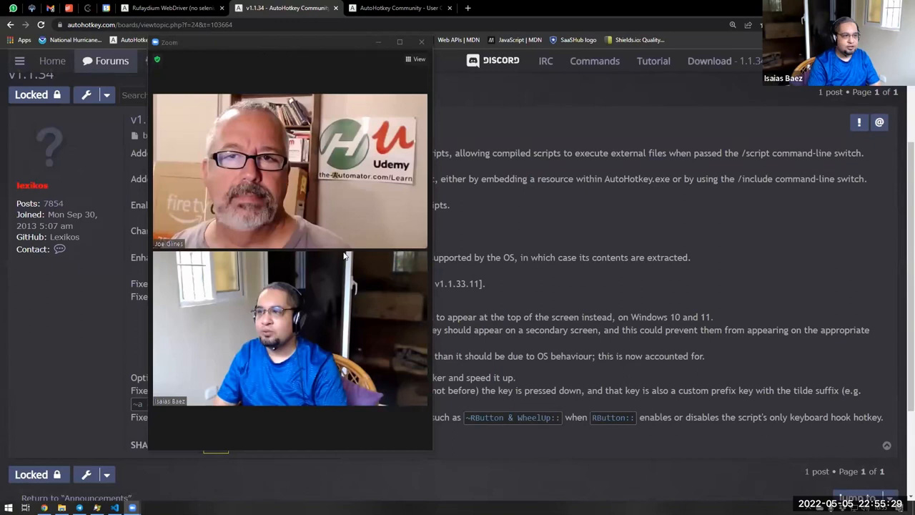
# Minimize the Zoom call window covering the AutoHotkey v1.1.34 announcement post.
pyautogui.click(421, 42)
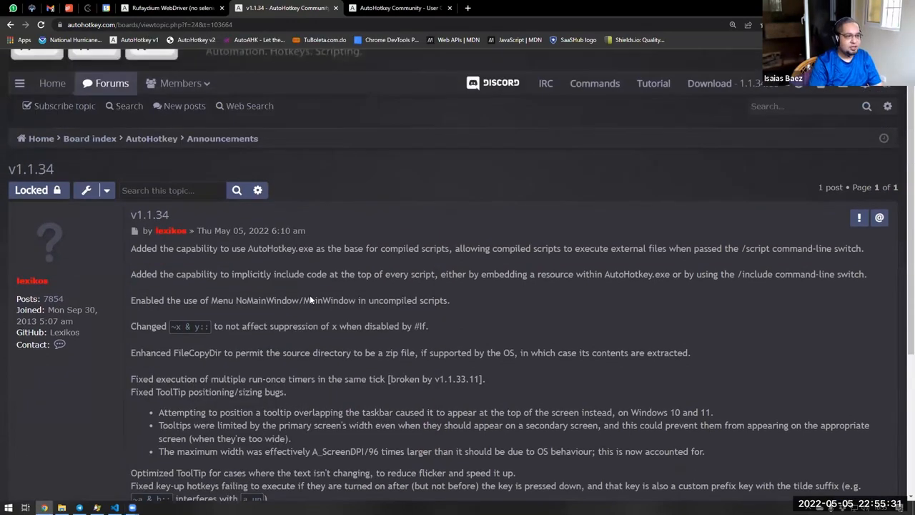
# Highlight the 'text isn't changing' phrase and the whole ToolTip optimization item, then scroll the changelog.
pyautogui.scroll(-3)
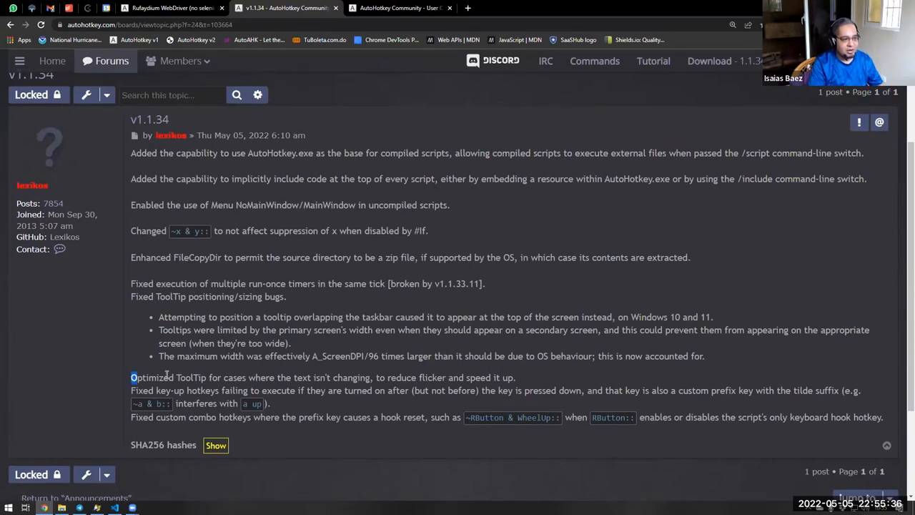
pyautogui.moveTo(131, 377); pyautogui.dragTo(310, 377)
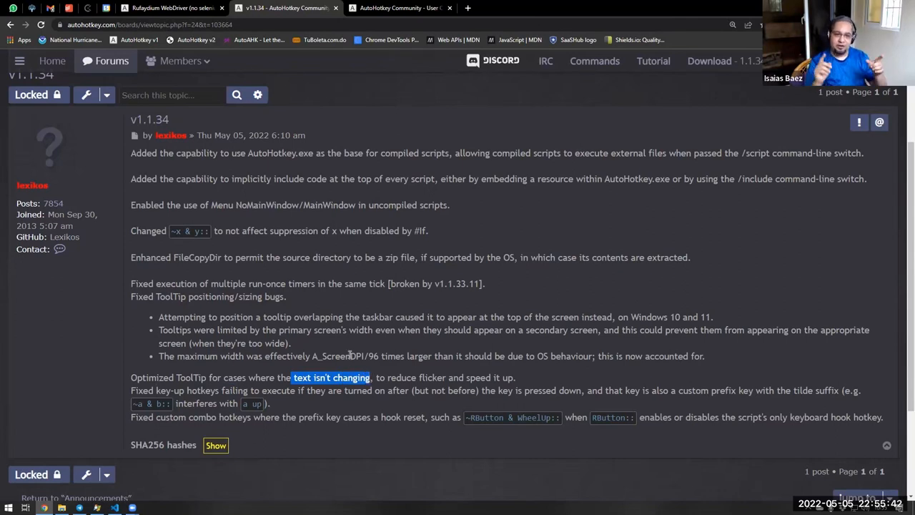
pyautogui.moveTo(533, 228)
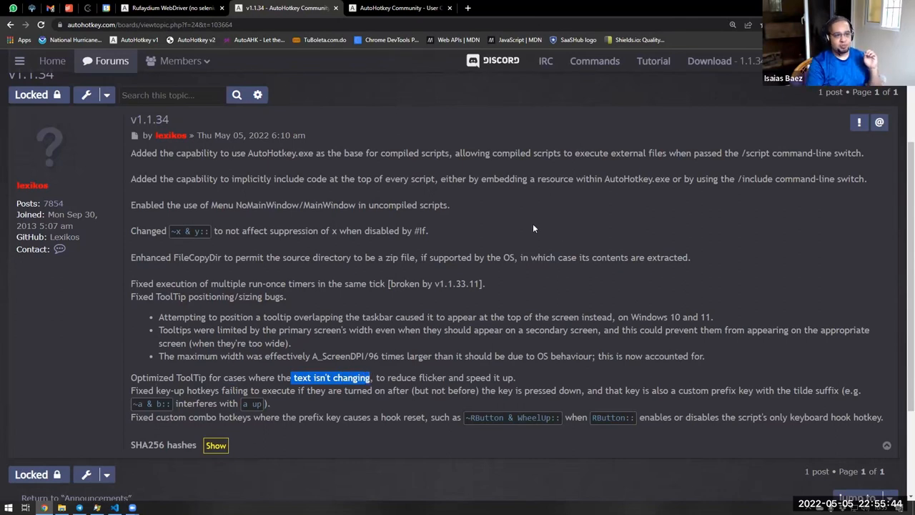
pyautogui.moveTo(458, 199)
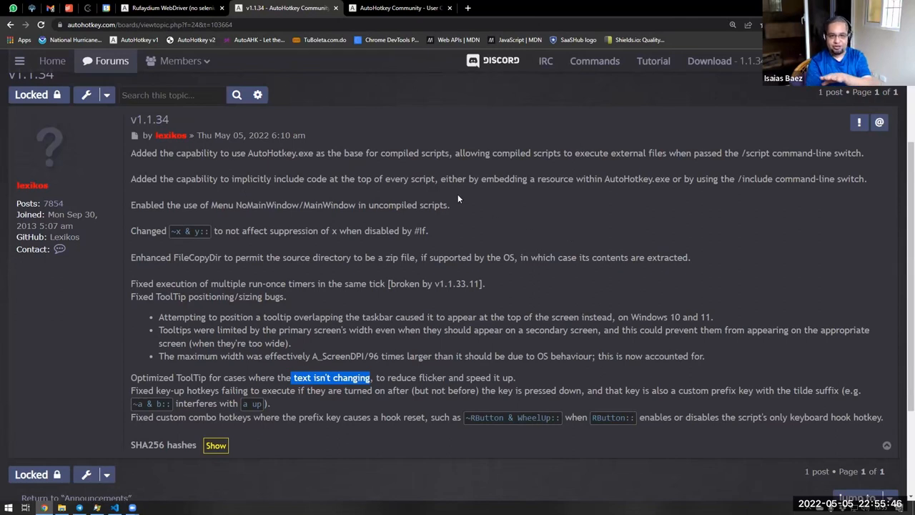
pyautogui.moveTo(565, 232)
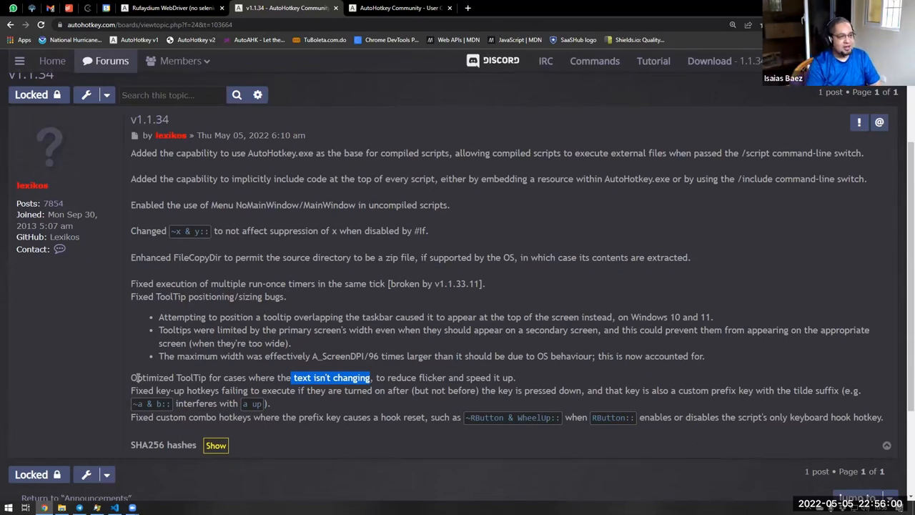
pyautogui.doubleClick(151, 377)
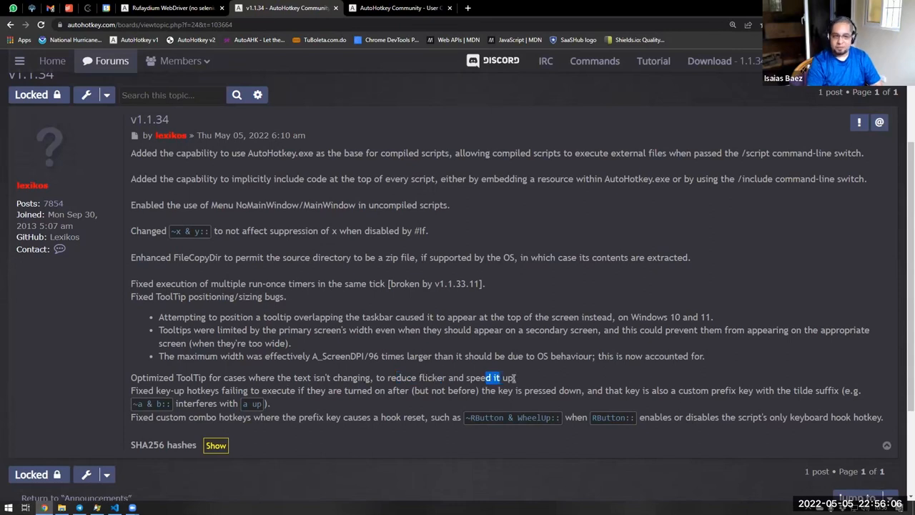
pyautogui.tripleClick(322, 378)
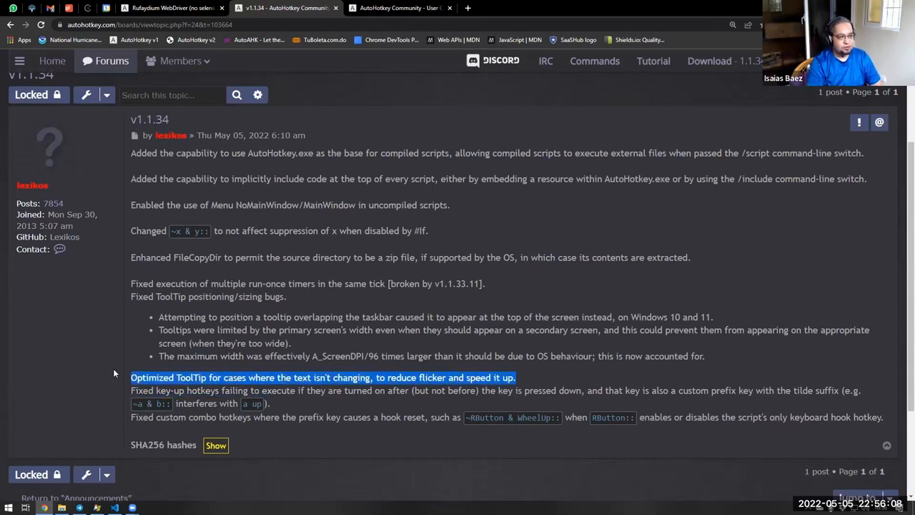
pyautogui.scroll(-3)
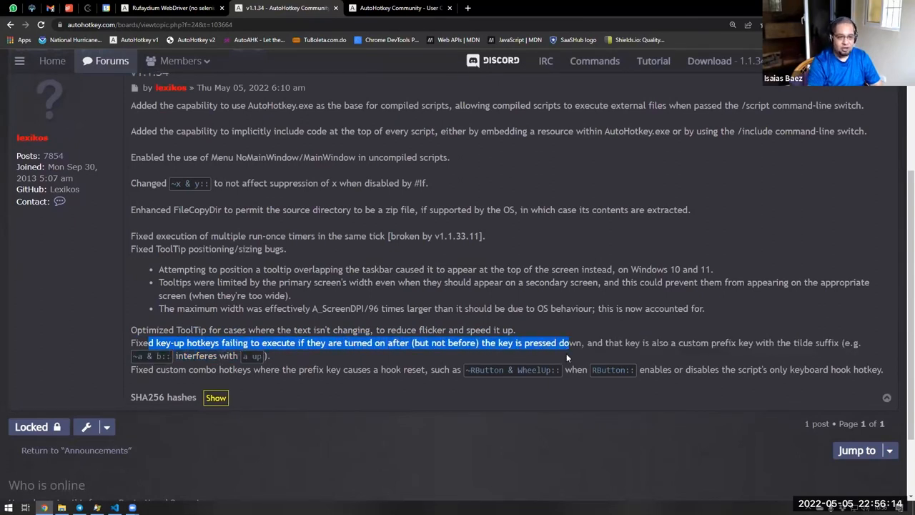
pyautogui.moveTo(379, 361)
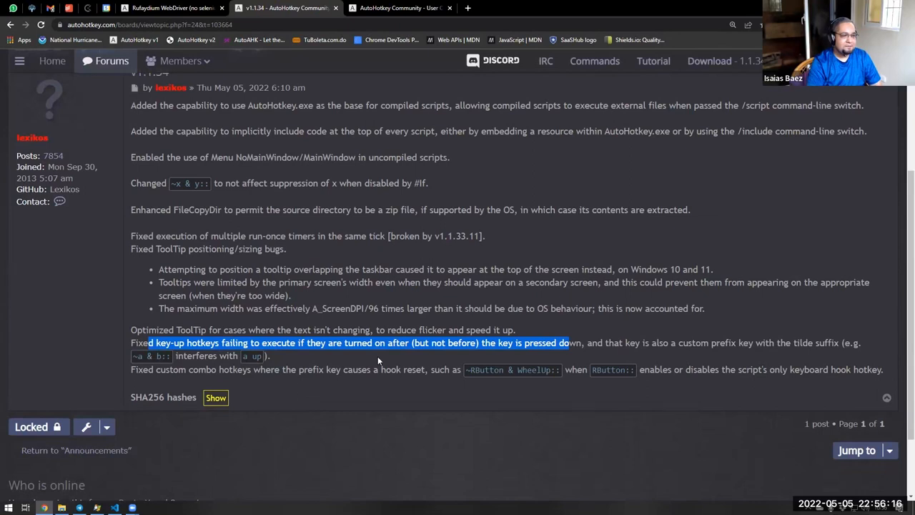
pyautogui.scroll(3)
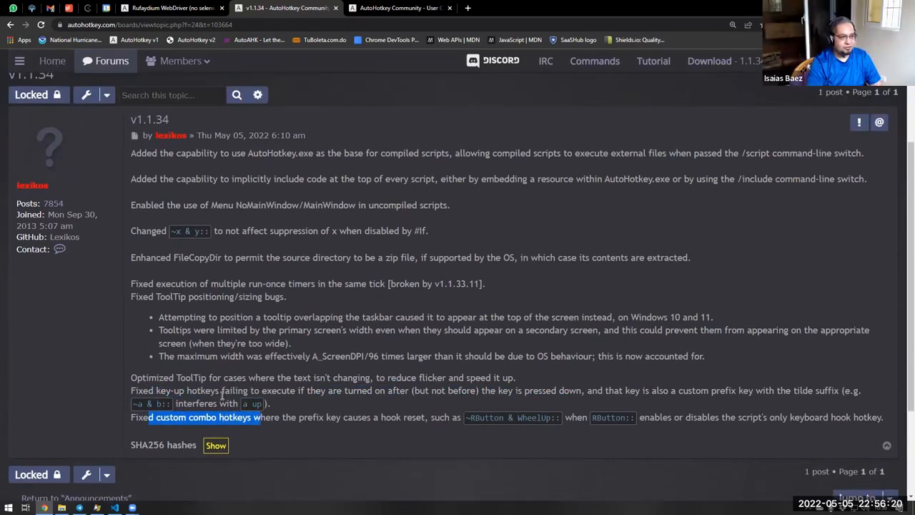
pyautogui.scroll(3)
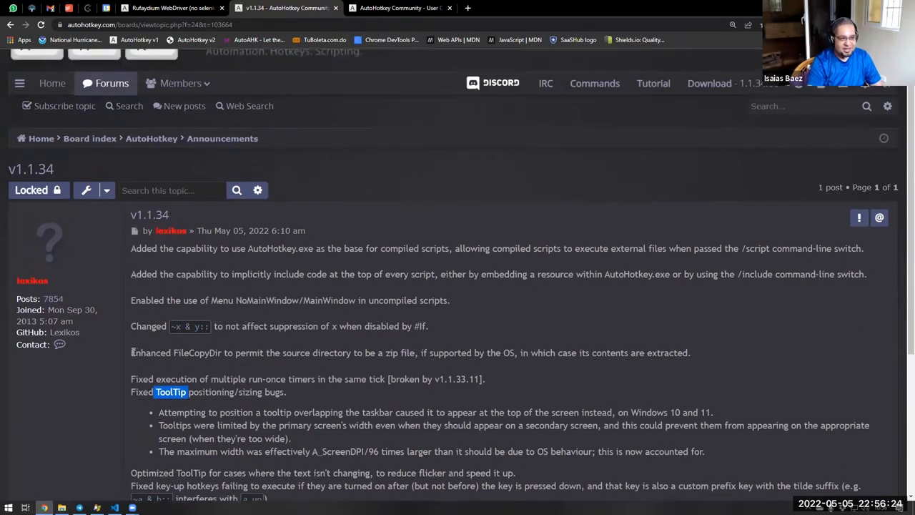
# Highlight the post from the title through the FileCopyDir item, then the FileCopyDir command name.
pyautogui.moveTo(130, 353); pyautogui.dragTo(417, 353)
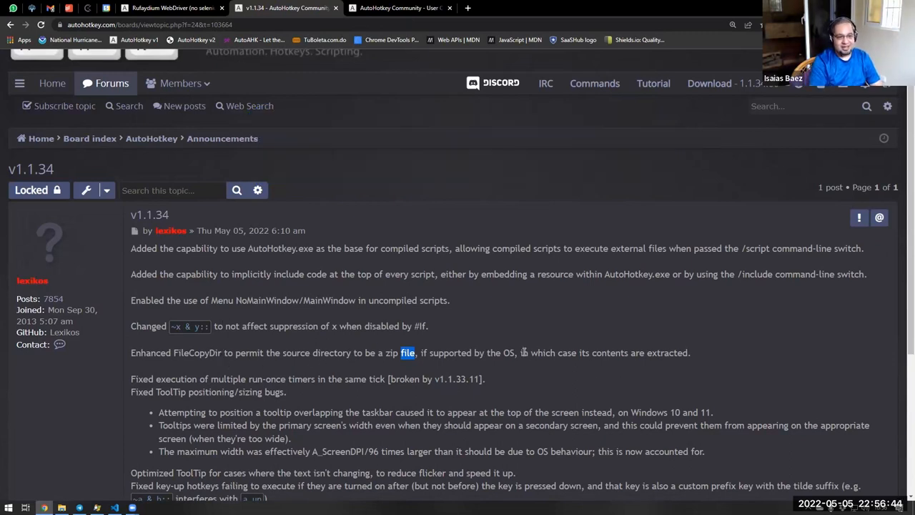
pyautogui.moveTo(521, 353); pyautogui.dragTo(680, 353)
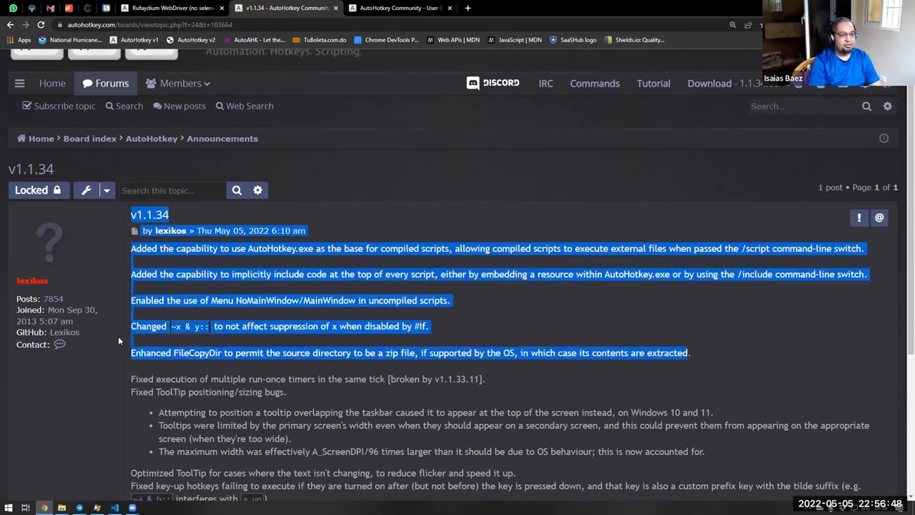
pyautogui.doubleClick(198, 353)
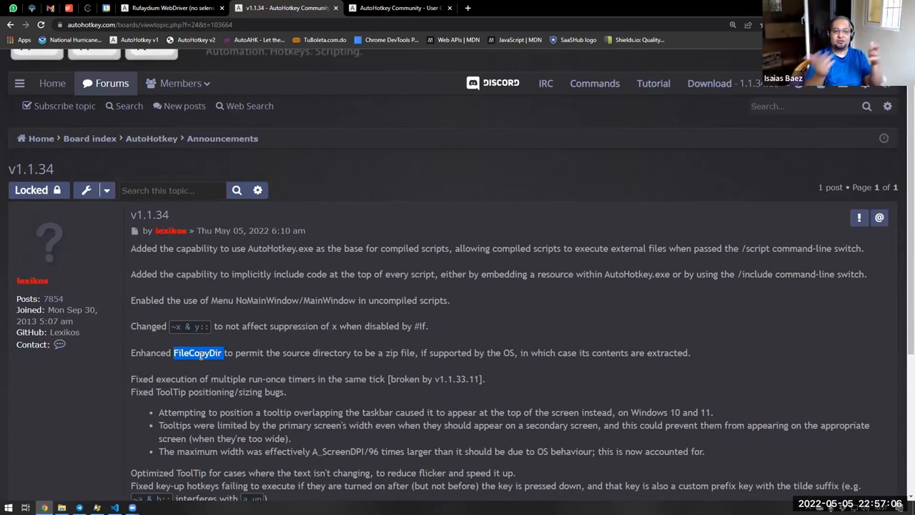
pyautogui.moveTo(213, 456)
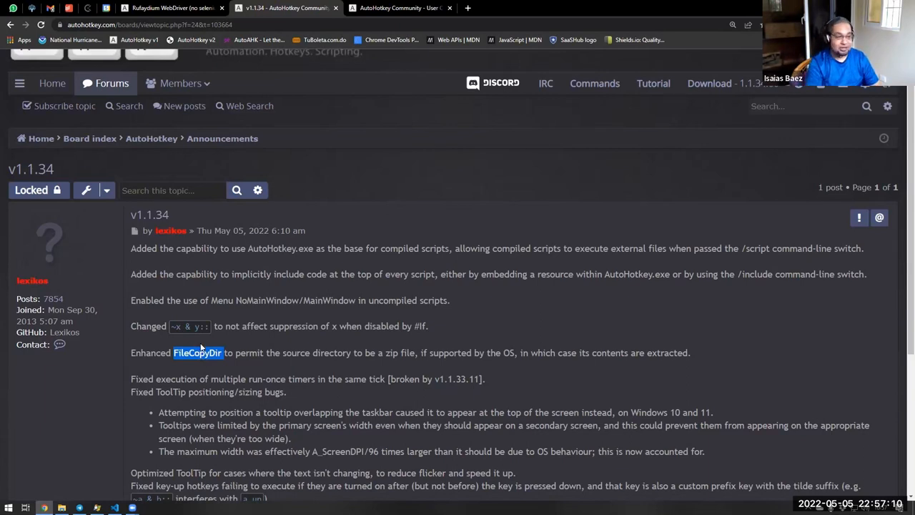
pyautogui.moveTo(209, 373)
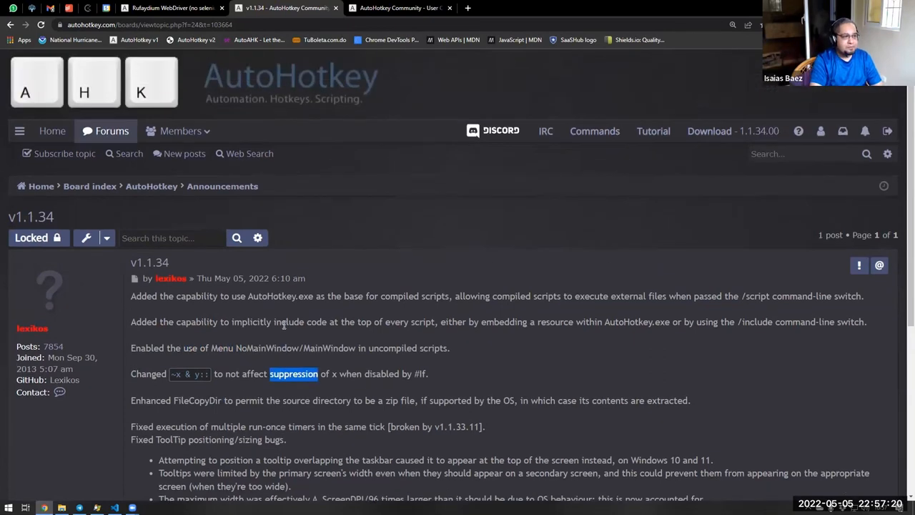
# Highlight the version number 1.33.11 in the run-once timers fix note.
pyautogui.scroll(-3)
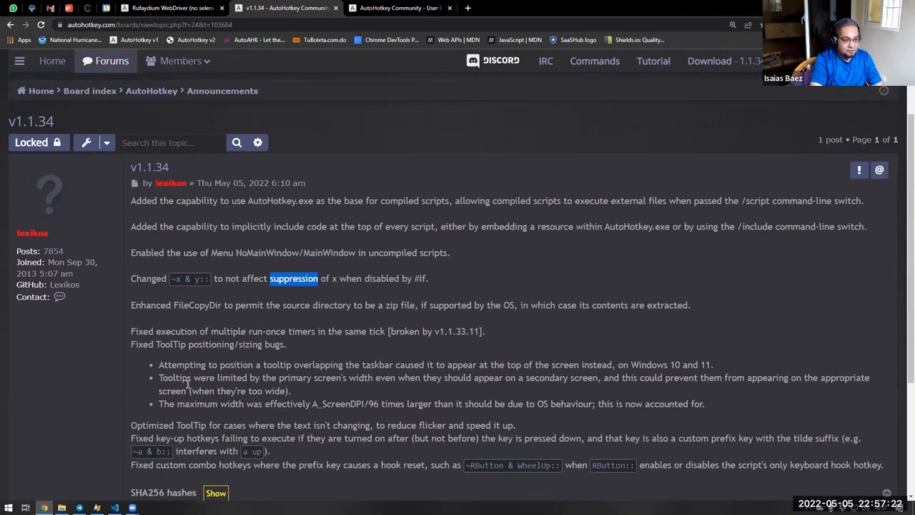
pyautogui.moveTo(260, 328)
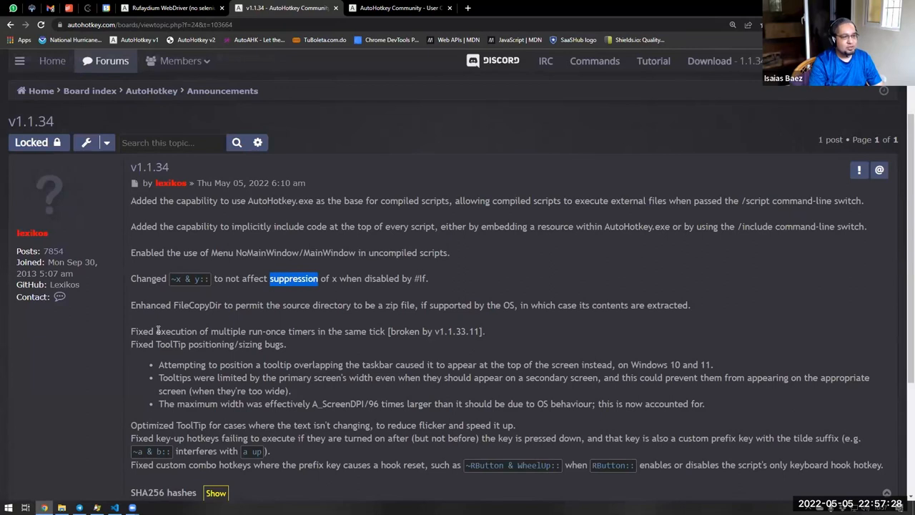
pyautogui.moveTo(241, 309)
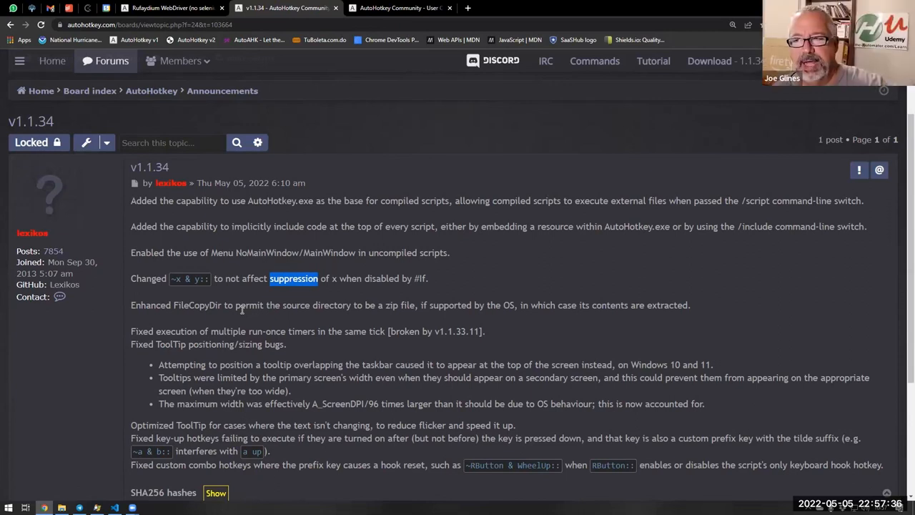
pyautogui.moveTo(258, 320)
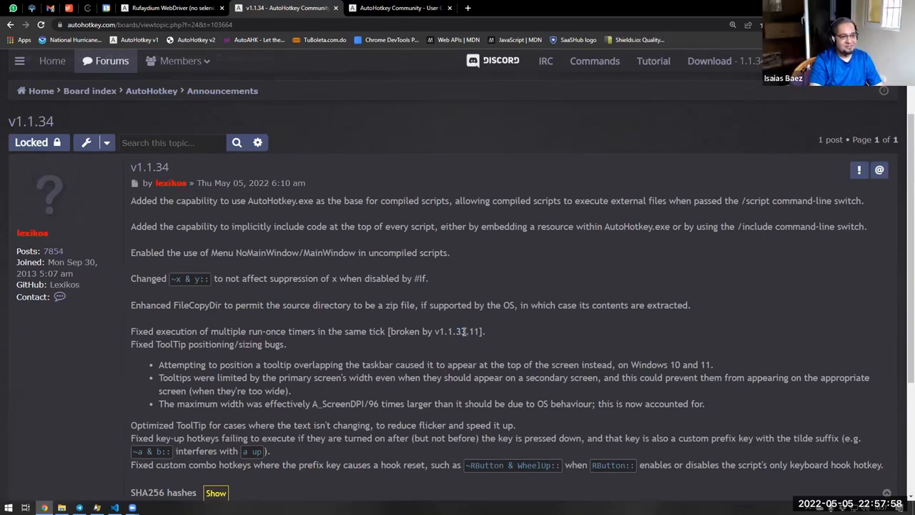
pyautogui.doubleClick(457, 331)
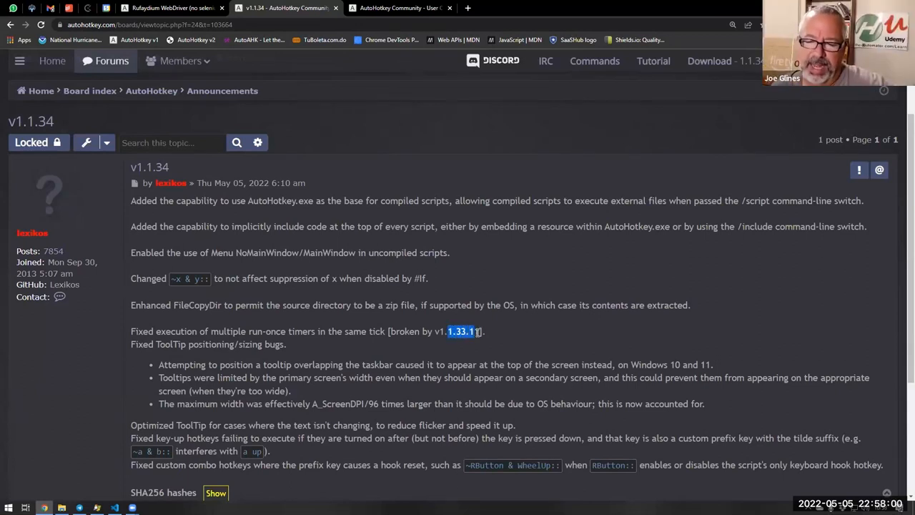
pyautogui.click(461, 330)
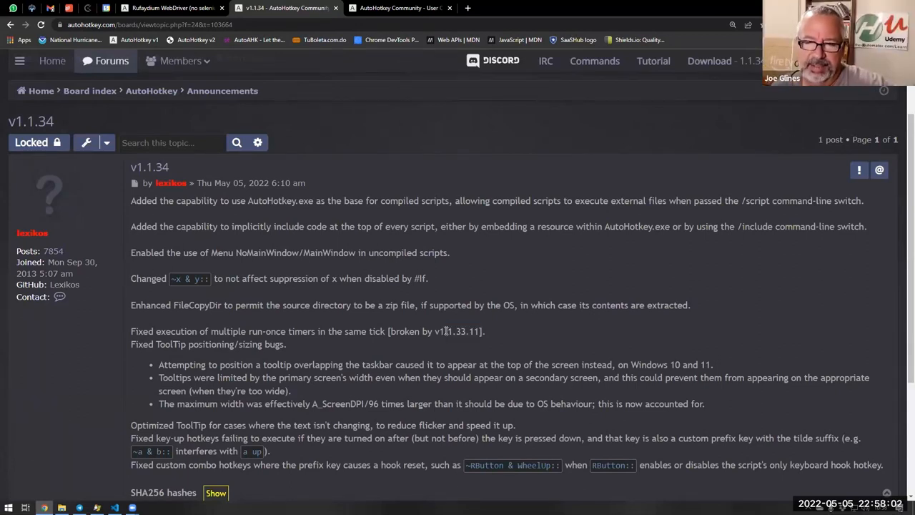
pyautogui.doubleClick(440, 332)
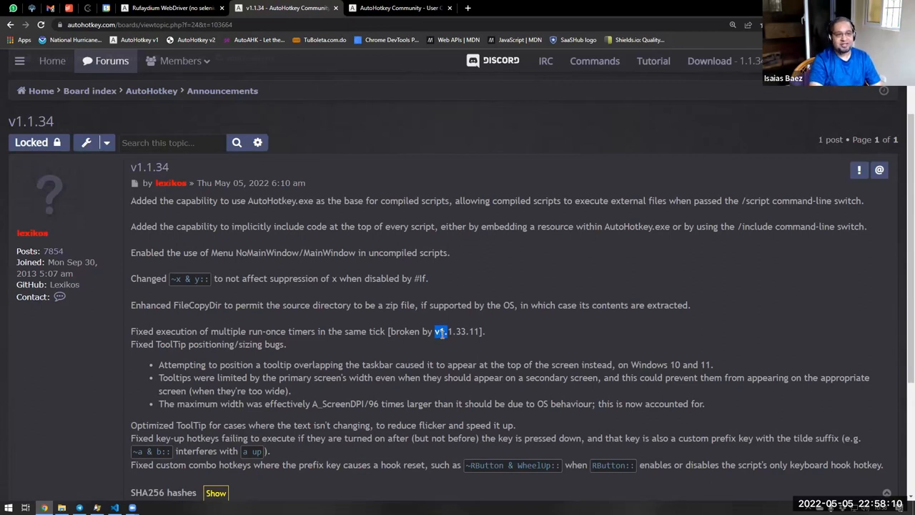
pyautogui.moveTo(442, 338)
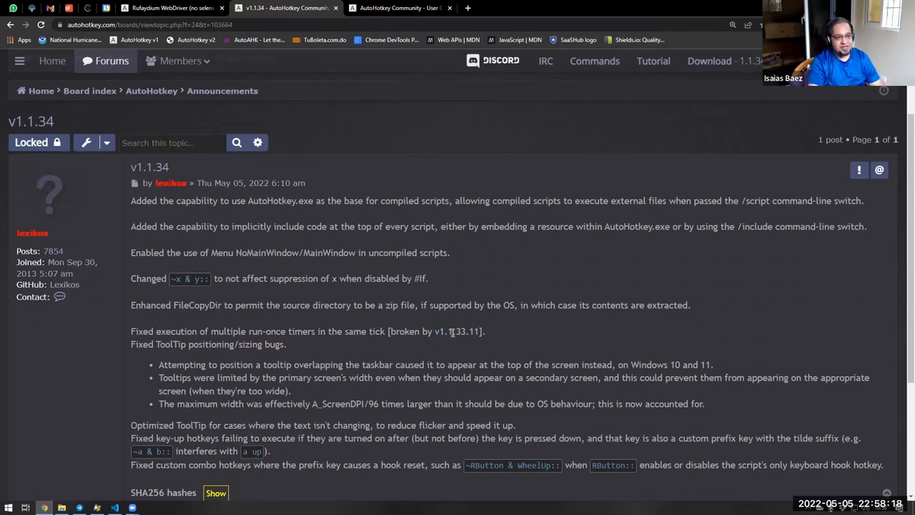
pyautogui.doubleClick(464, 331)
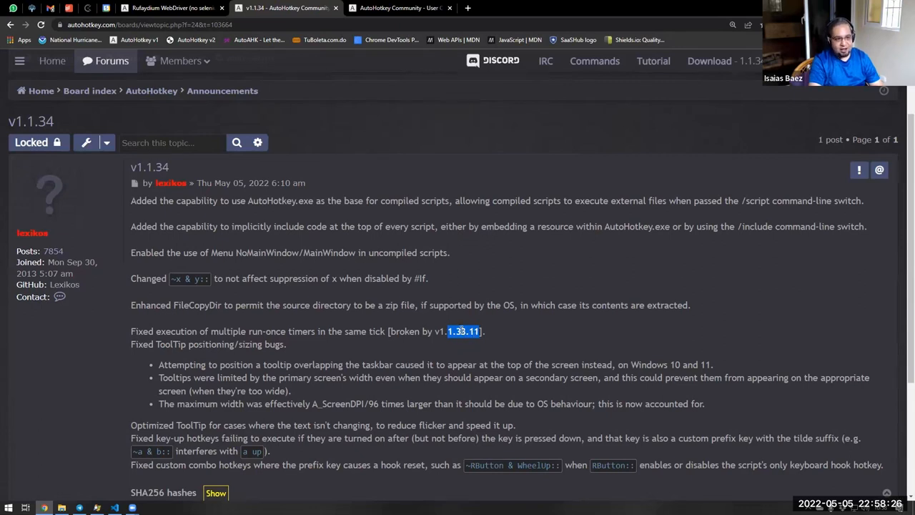
pyautogui.moveTo(149, 167)
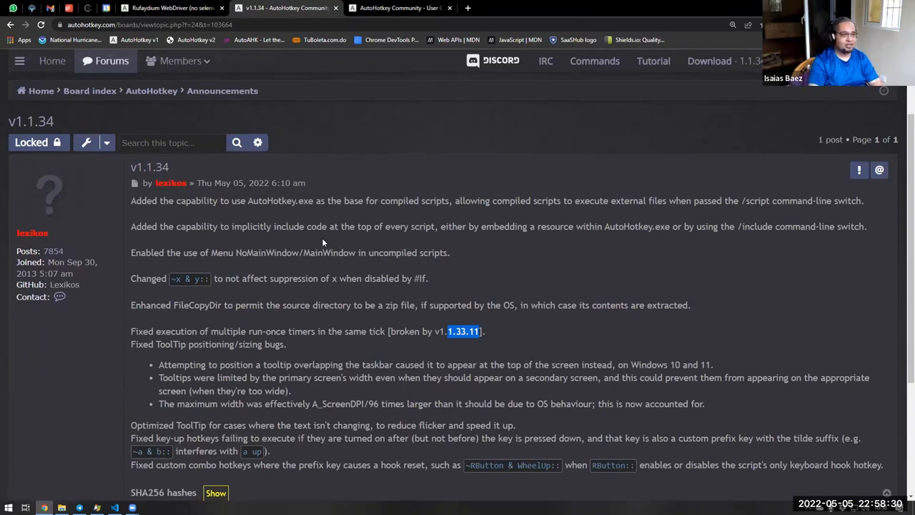
pyautogui.moveTo(149, 167)
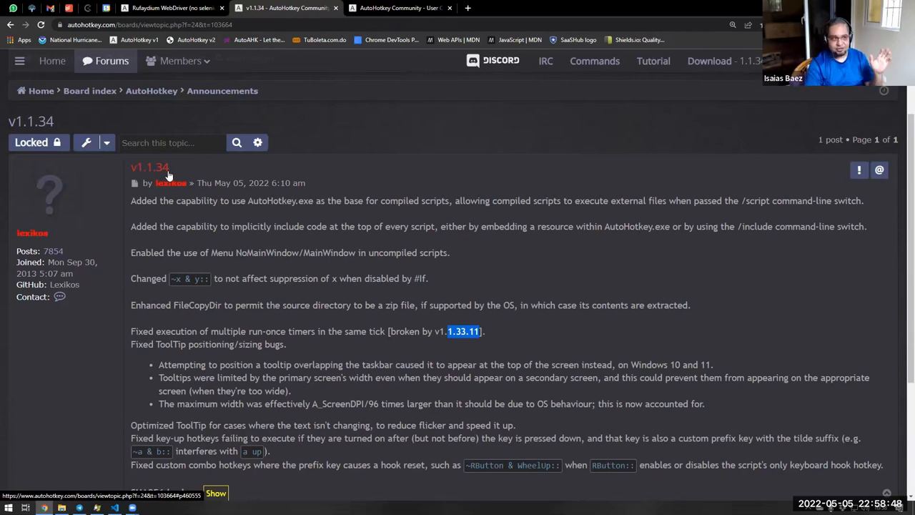
pyautogui.moveTo(161, 174)
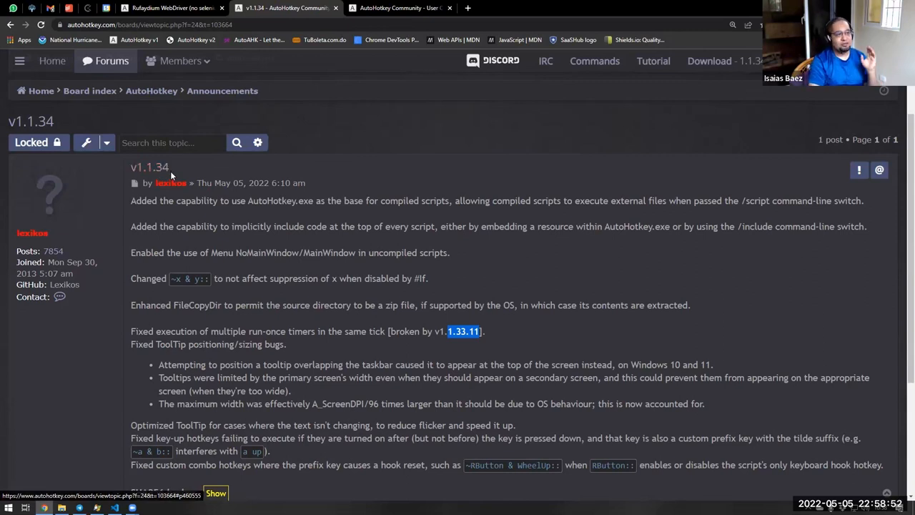
pyautogui.moveTo(150, 167)
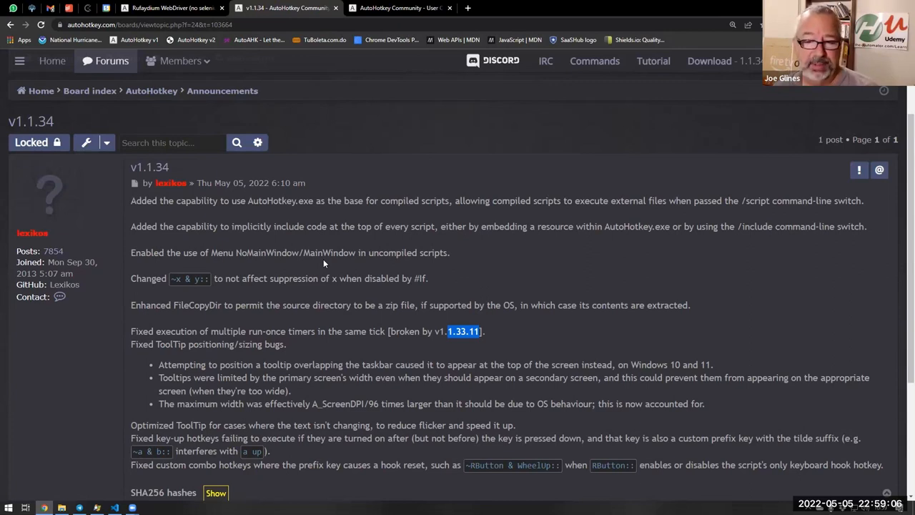
pyautogui.moveTo(334, 250)
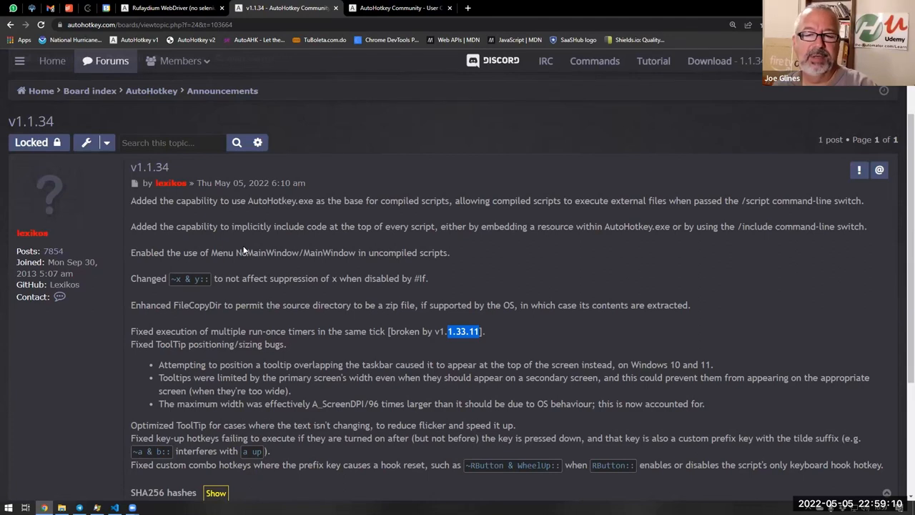
pyautogui.moveTo(452, 253)
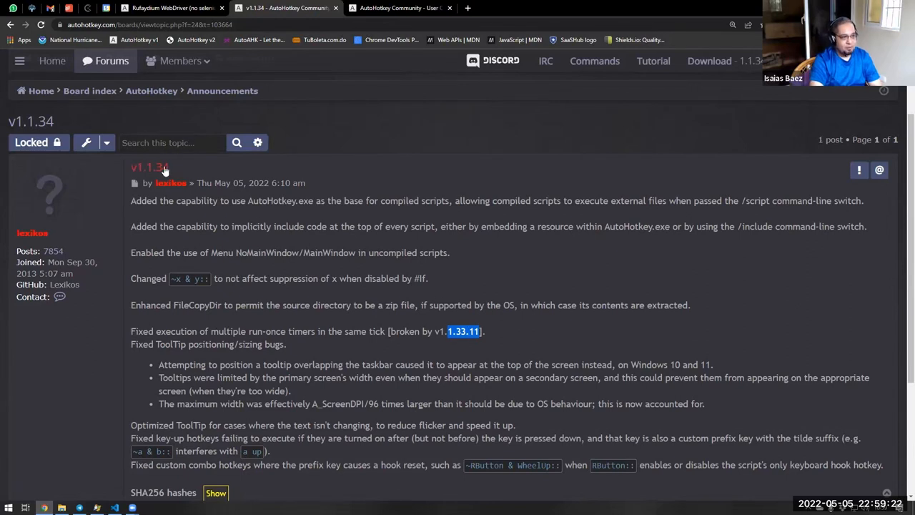
# Scroll through the v1.1.34 changelog, selecting the trailing 11 of the version number.
pyautogui.scroll(-3)
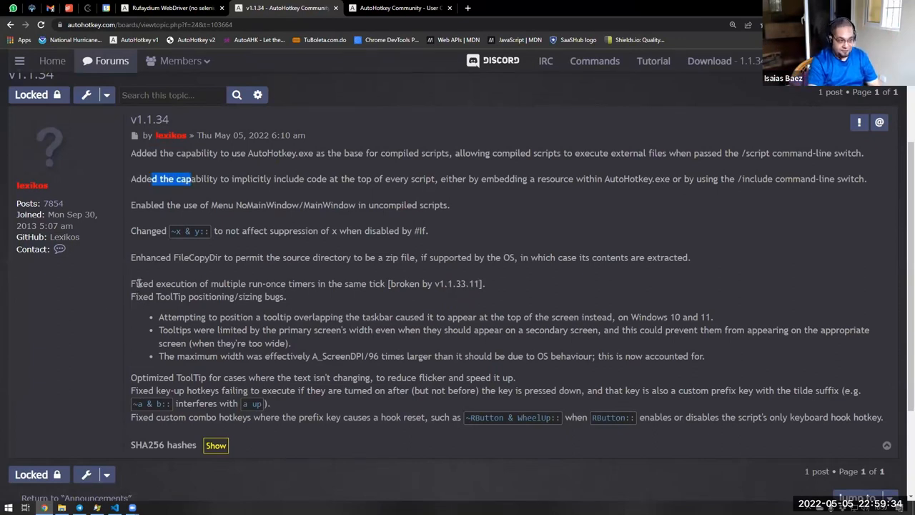
pyautogui.scroll(3)
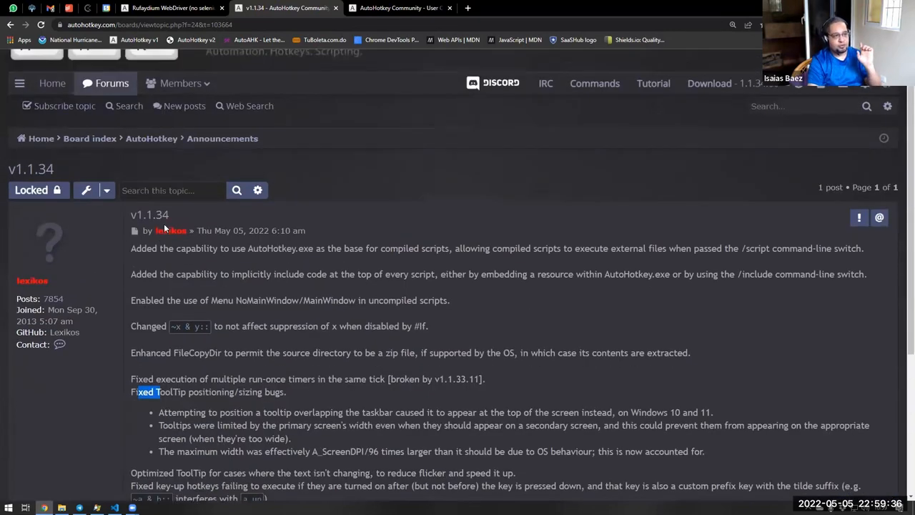
pyautogui.moveTo(149, 215)
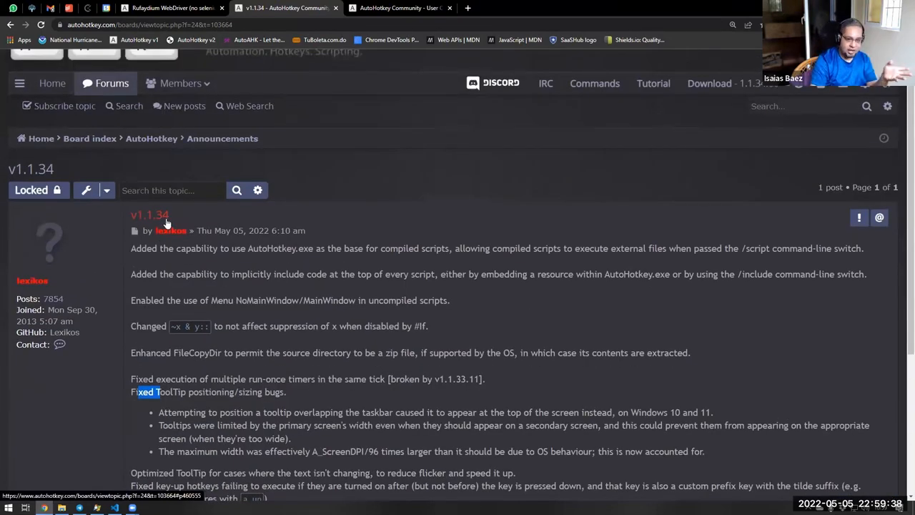
pyautogui.scroll(-3)
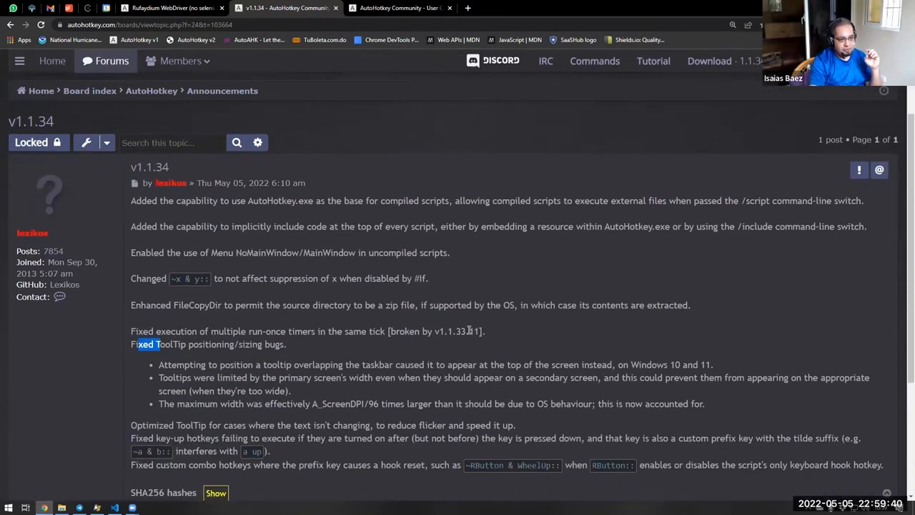
pyautogui.doubleClick(474, 330)
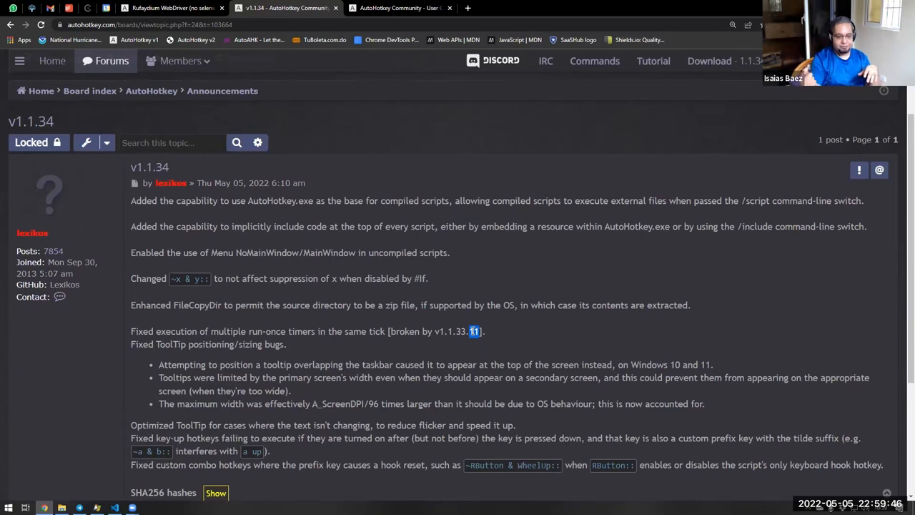
pyautogui.moveTo(150, 167)
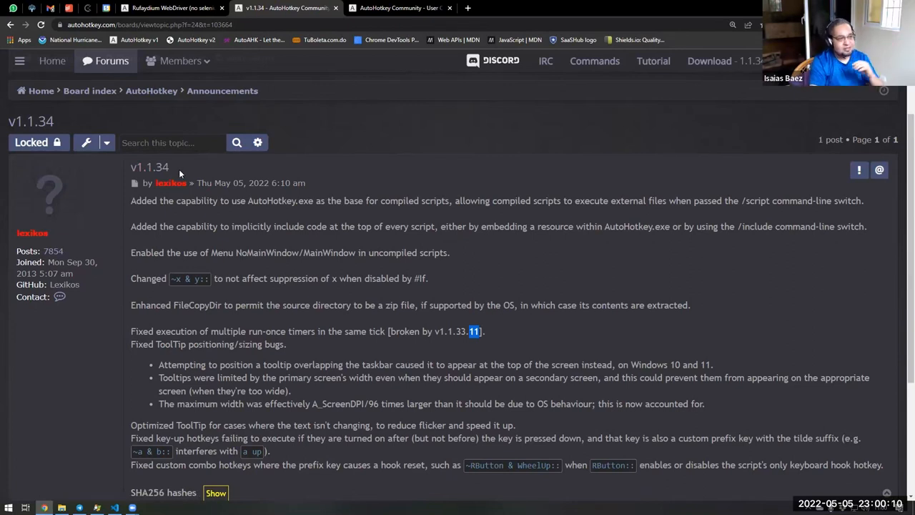
pyautogui.moveTo(220, 232)
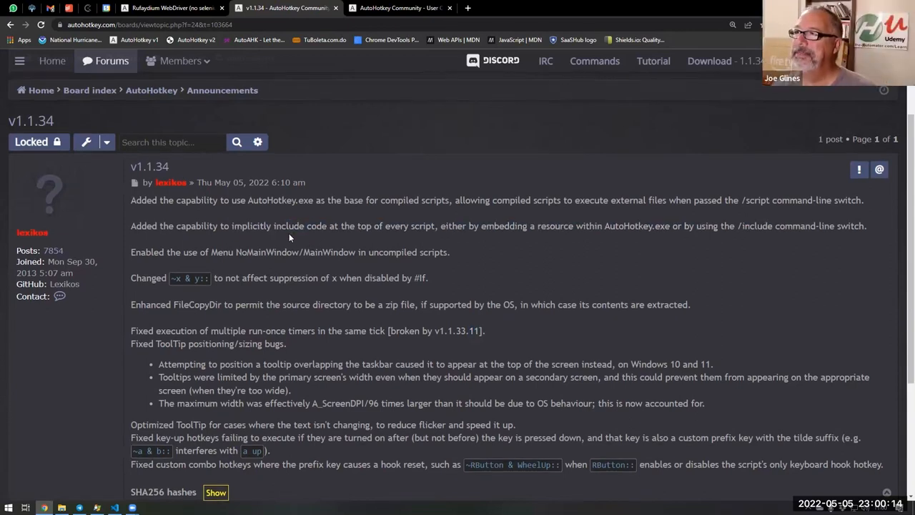
pyautogui.scroll(-3)
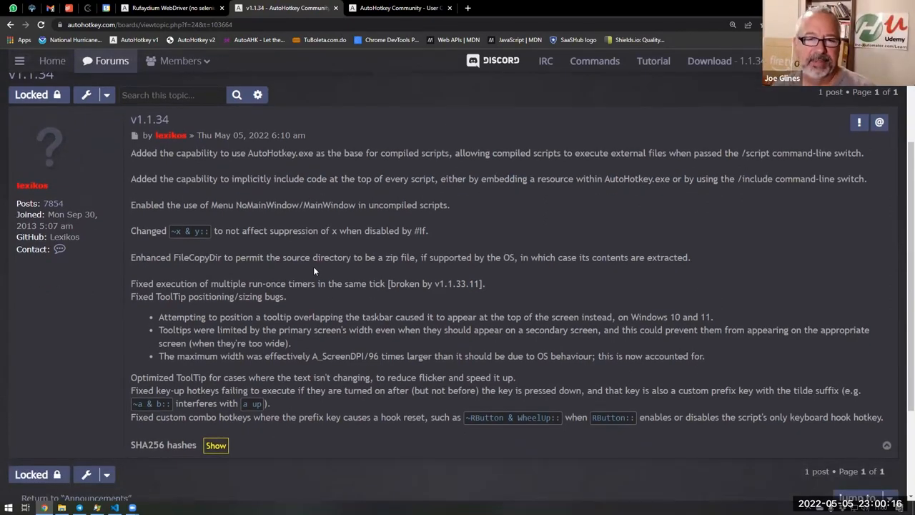